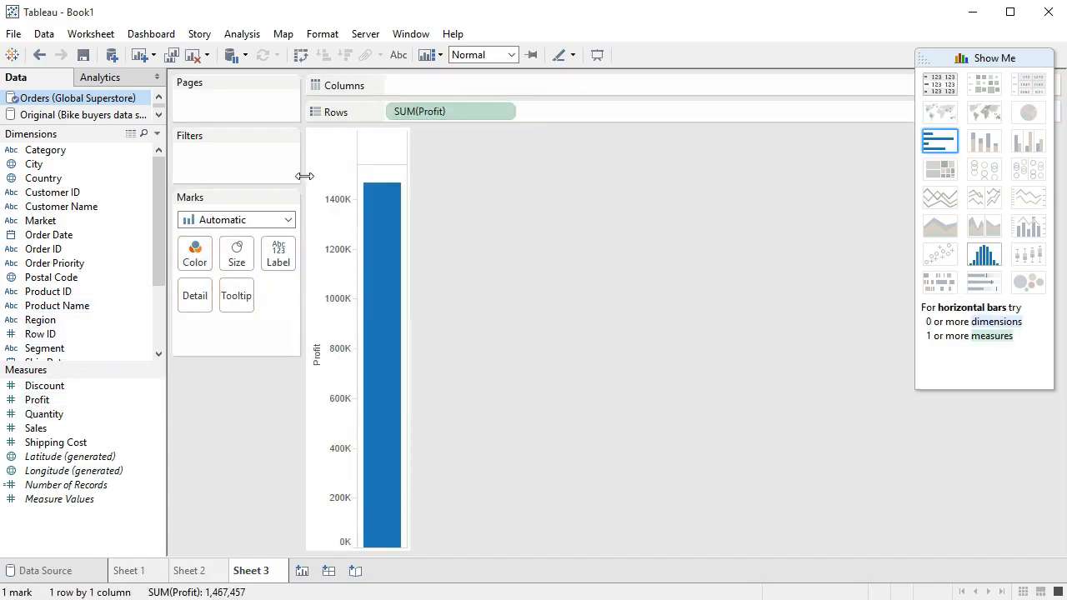
{"action": "mouse_move", "coordinate": [46, 320]}
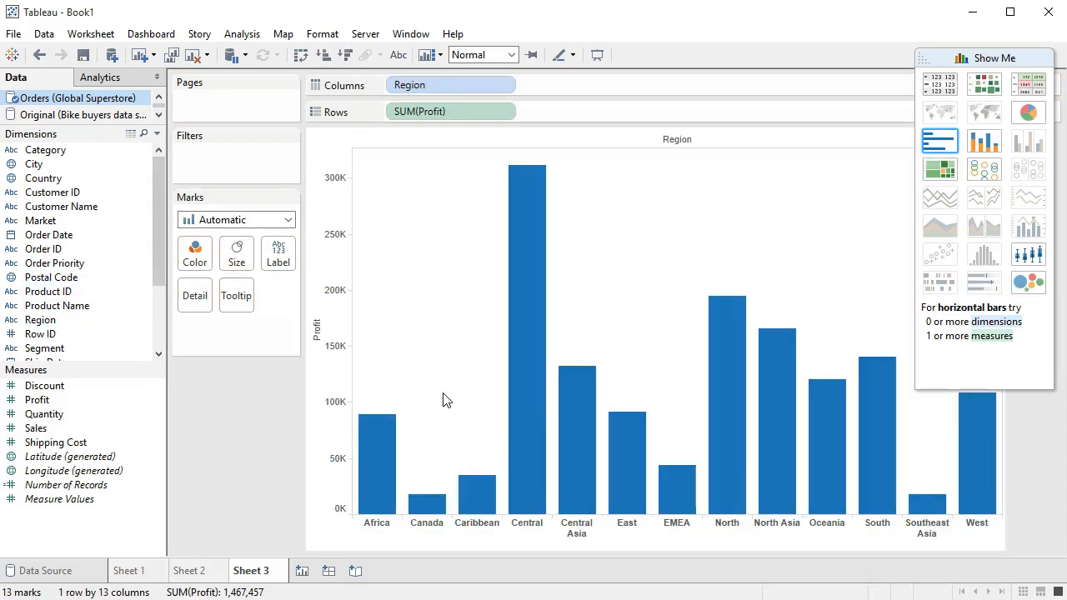
{"action": "mouse_move", "coordinate": [496, 386]}
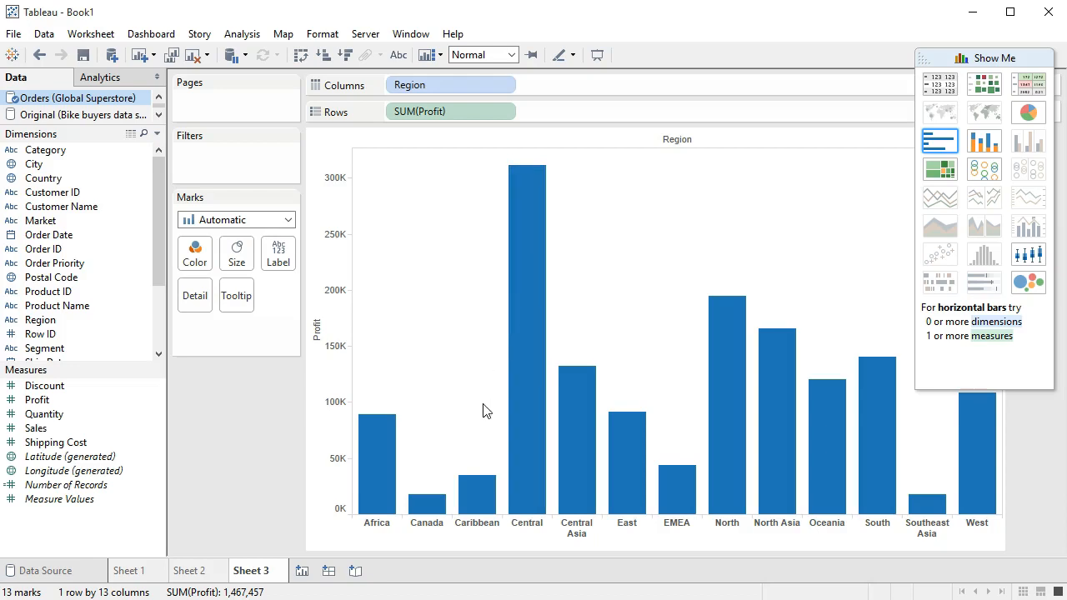
{"action": "mouse_move", "coordinate": [434, 384]}
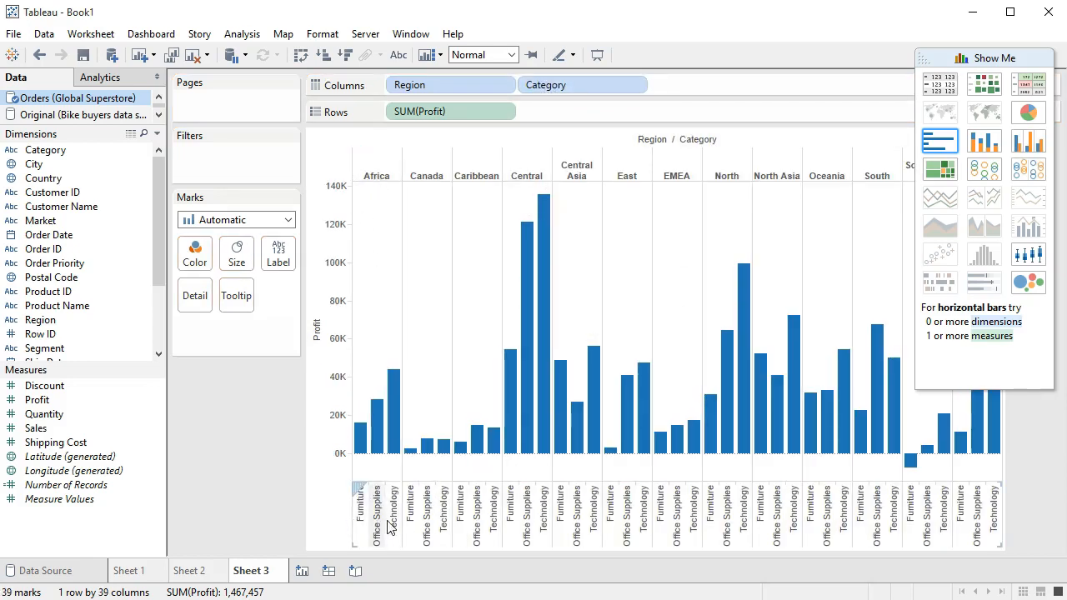
{"action": "mouse_move", "coordinate": [612, 438]}
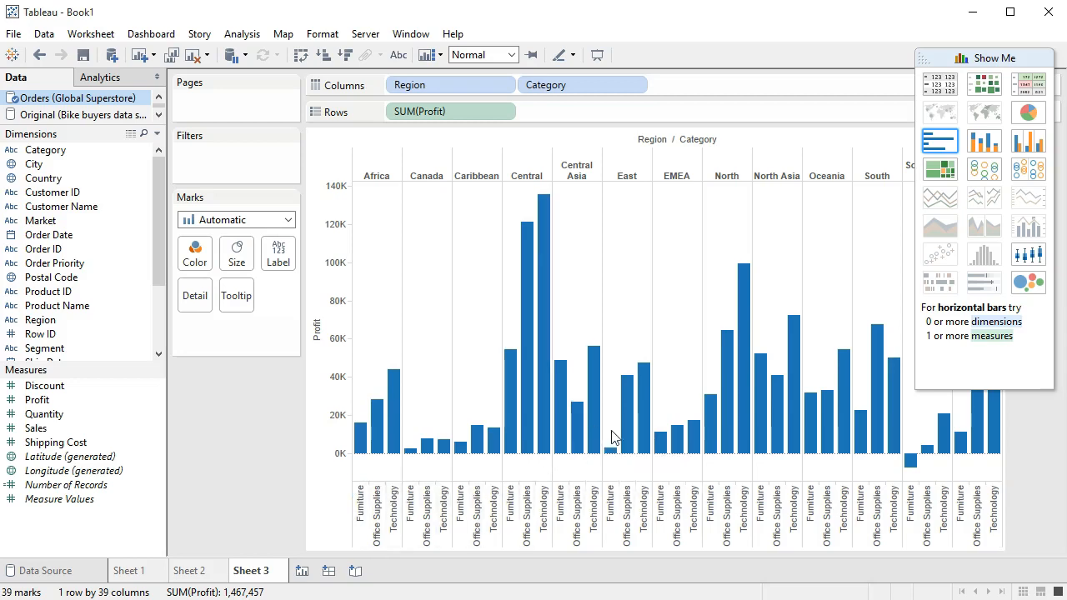
{"action": "mouse_move", "coordinate": [671, 479]}
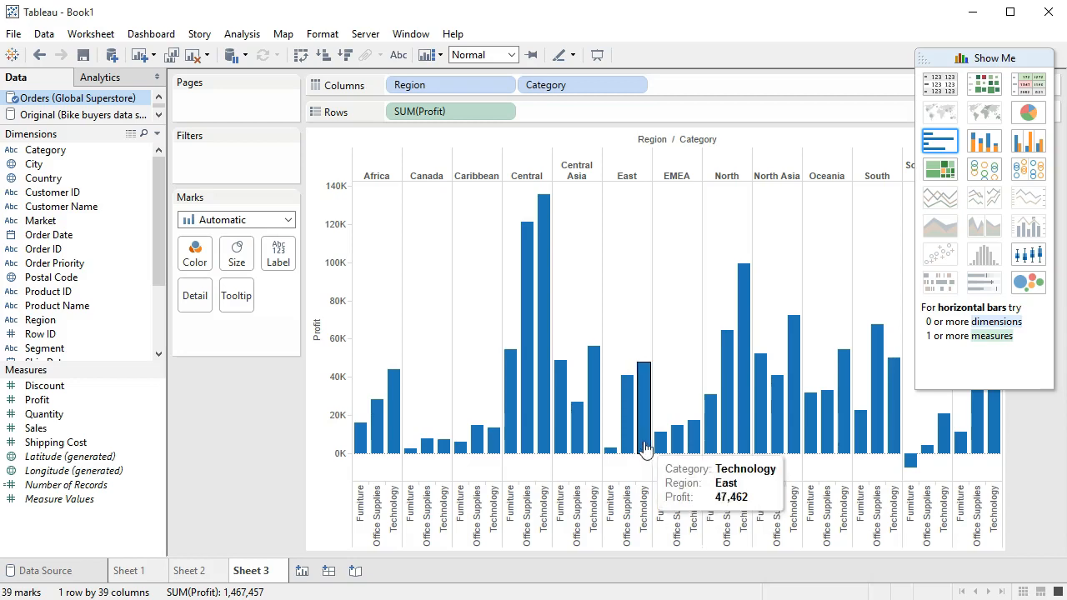
{"action": "mouse_move", "coordinate": [517, 115]}
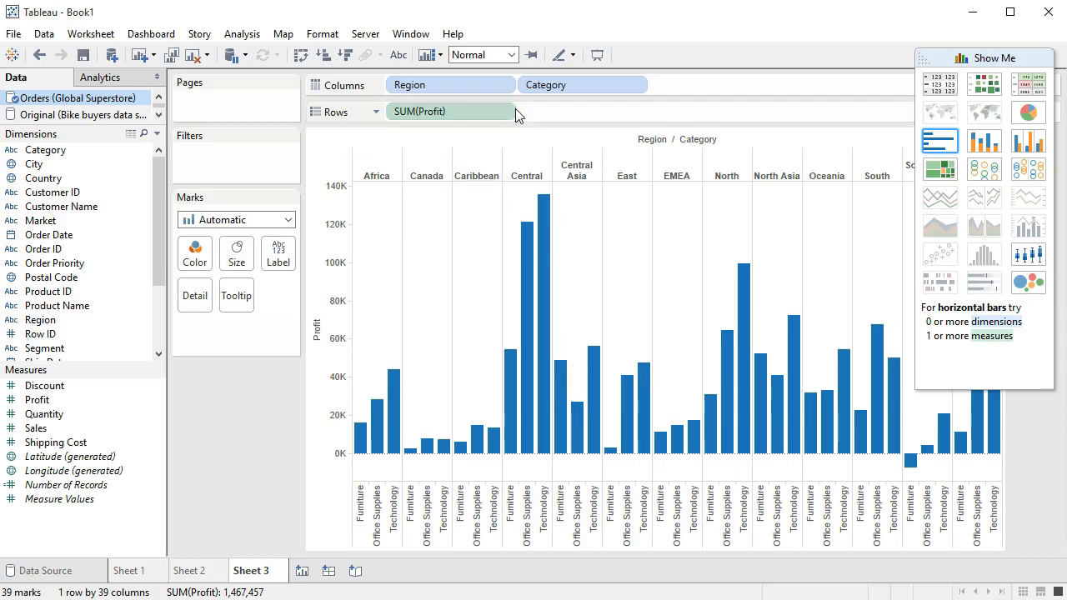
{"action": "mouse_move", "coordinate": [983, 142]}
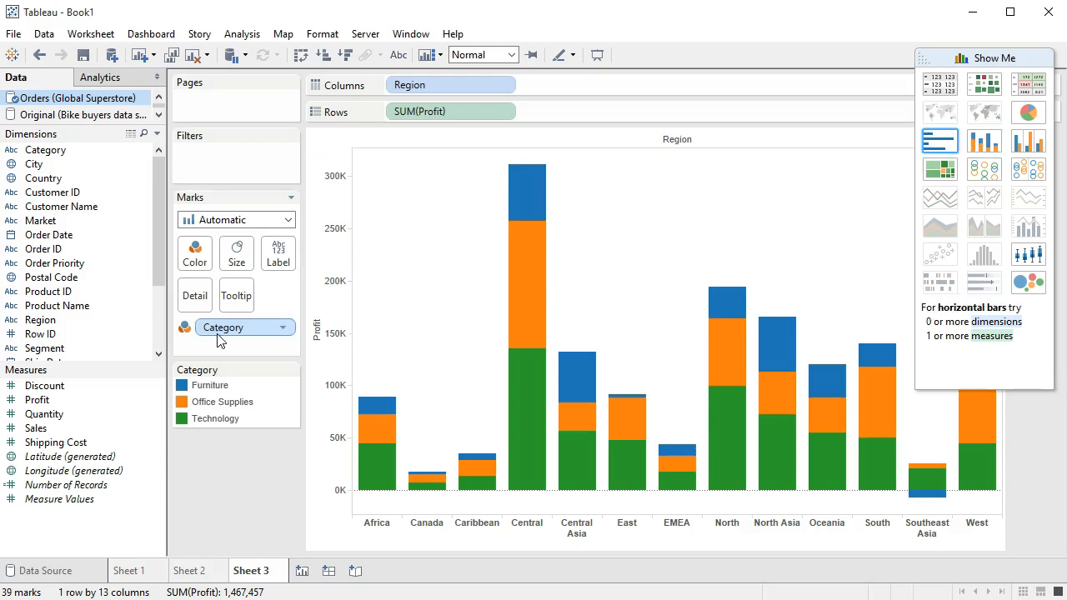
{"action": "mouse_move", "coordinate": [185, 327]}
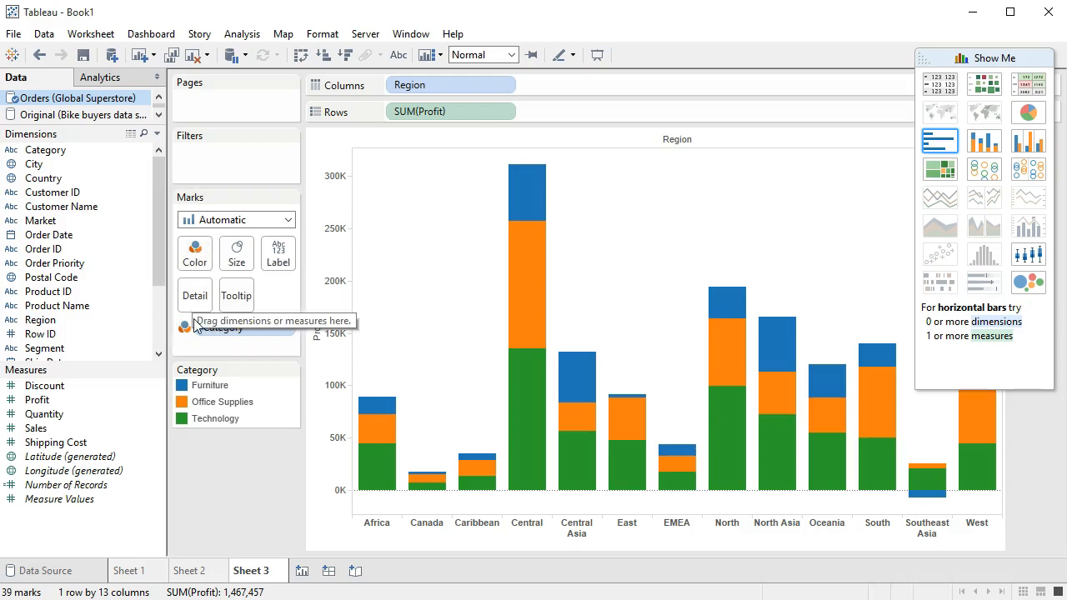
{"action": "mouse_move", "coordinate": [537, 294]}
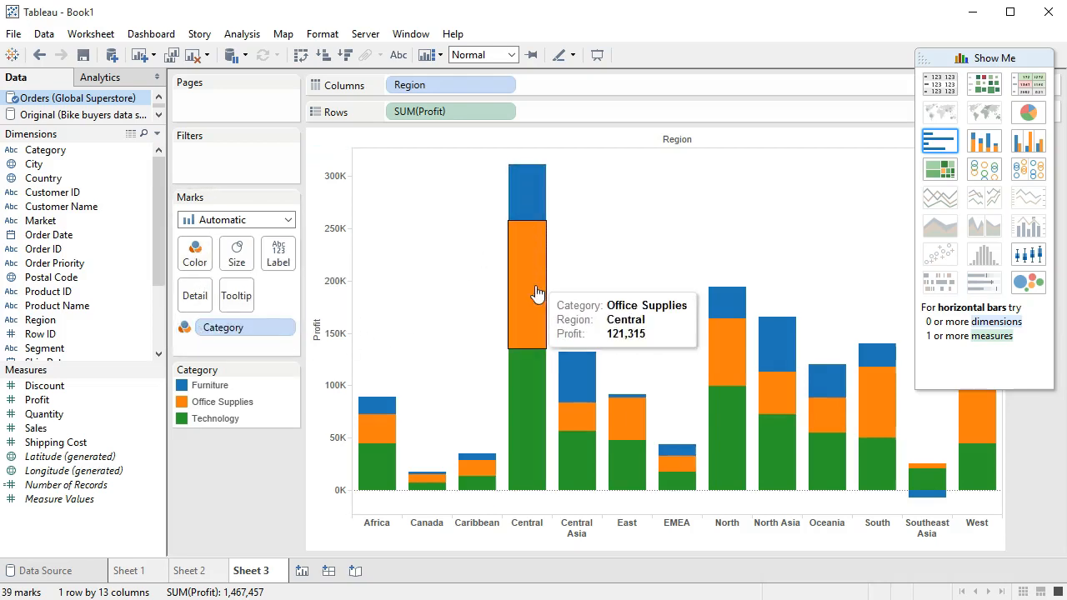
{"action": "mouse_move", "coordinate": [537, 413]}
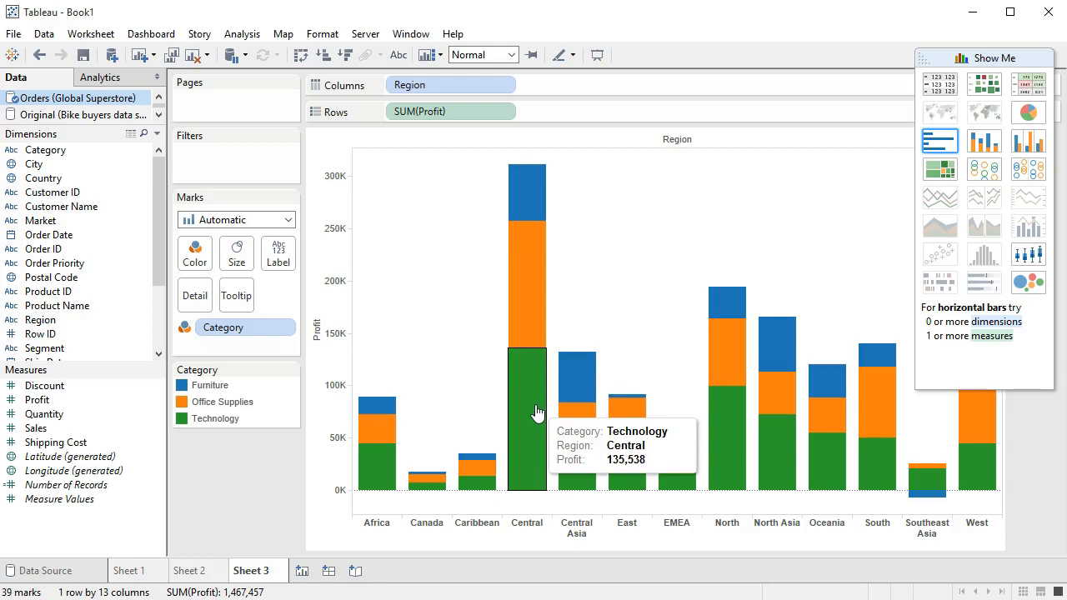
{"action": "mouse_move", "coordinate": [548, 512]}
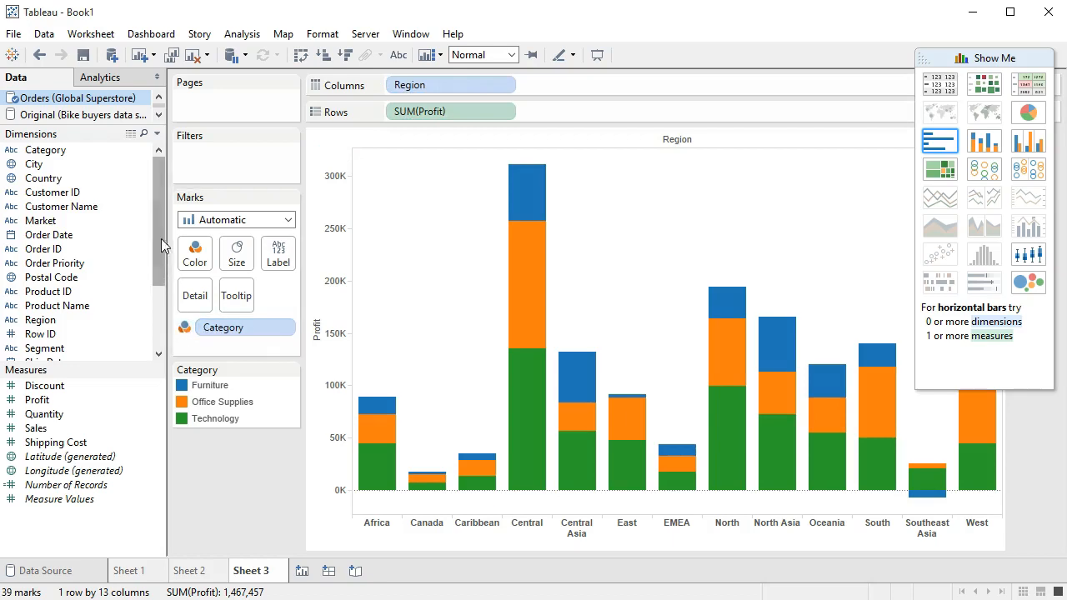
{"action": "mouse_move", "coordinate": [206, 318]}
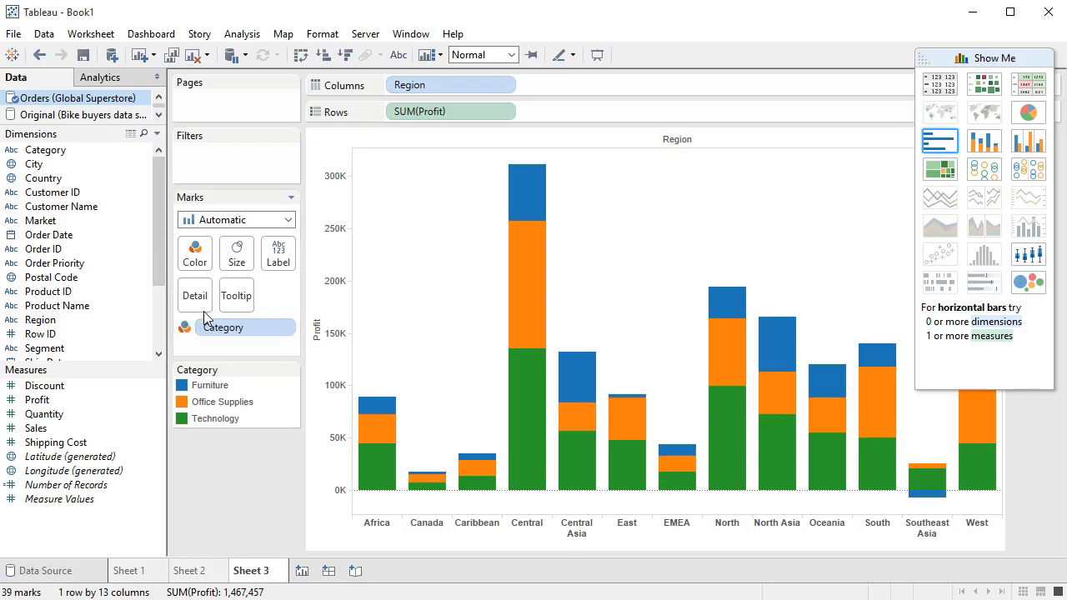
{"action": "mouse_move", "coordinate": [195, 253]}
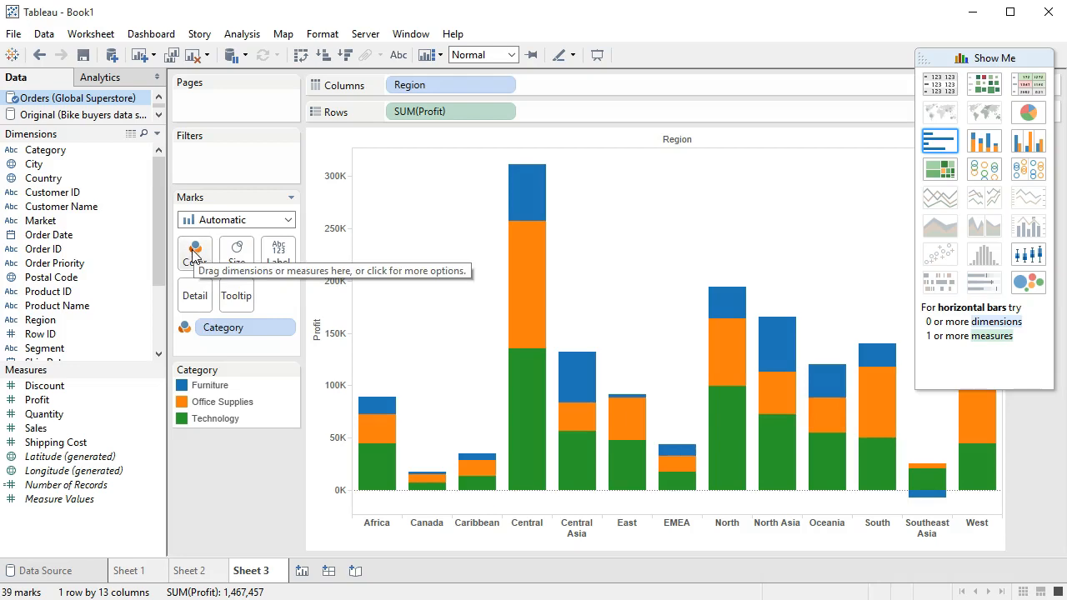
{"action": "mouse_move", "coordinate": [521, 348]}
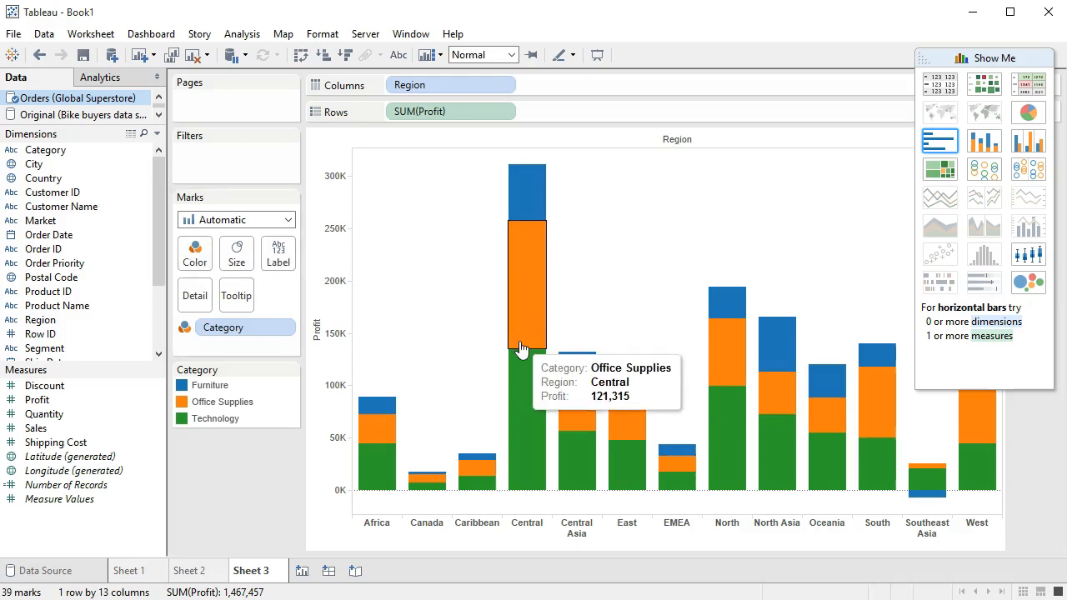